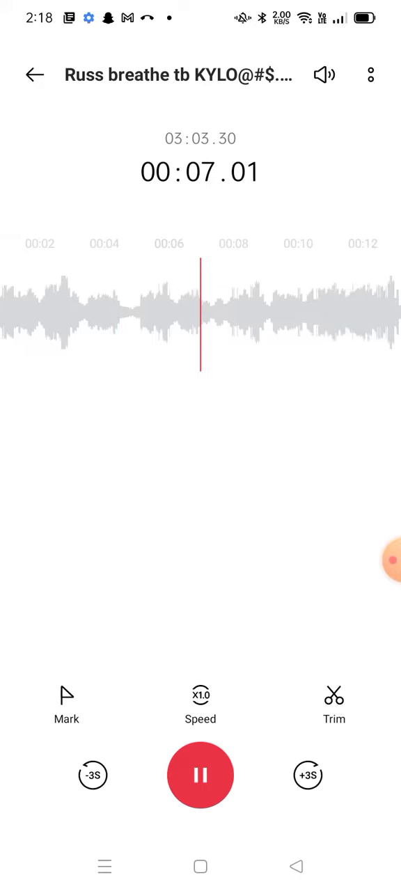
Open the volume slider panel while the 'Russ breathe' recording plays back
click(324, 75)
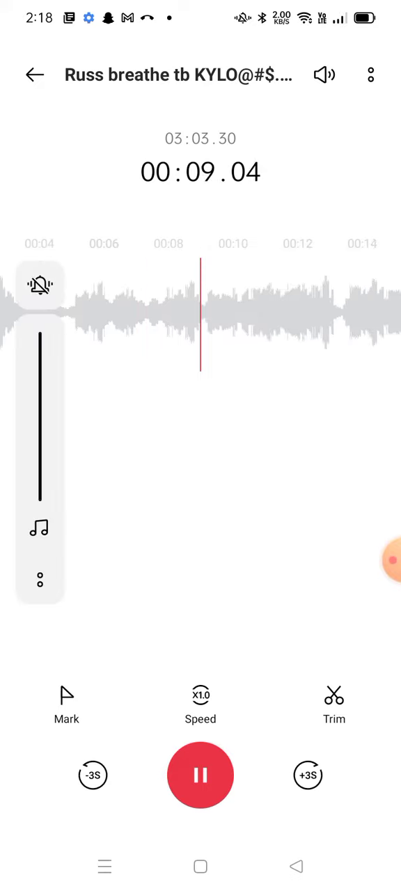